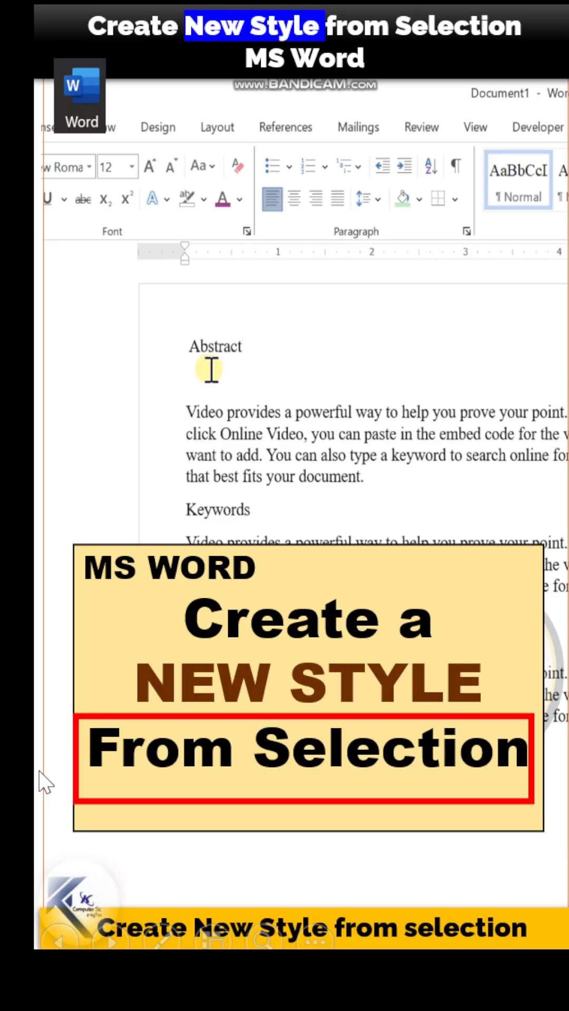
Step: Give the 'Abstract' heading a larger bold purple Helvetica Rounded font with light blue shading
{"action": "double_click", "coordinate": [213, 347]}
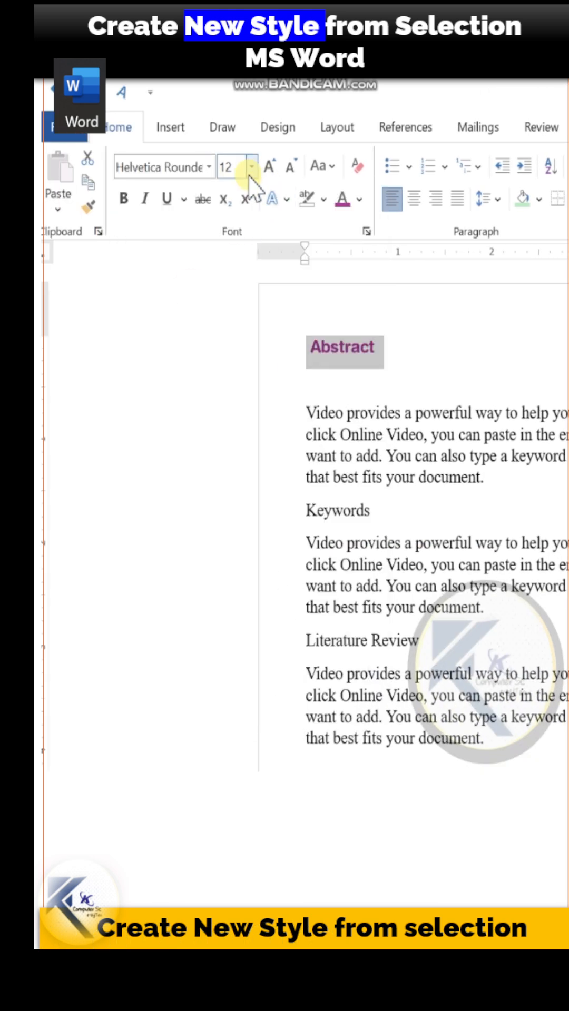
{"action": "left_click", "coordinate": [270, 166]}
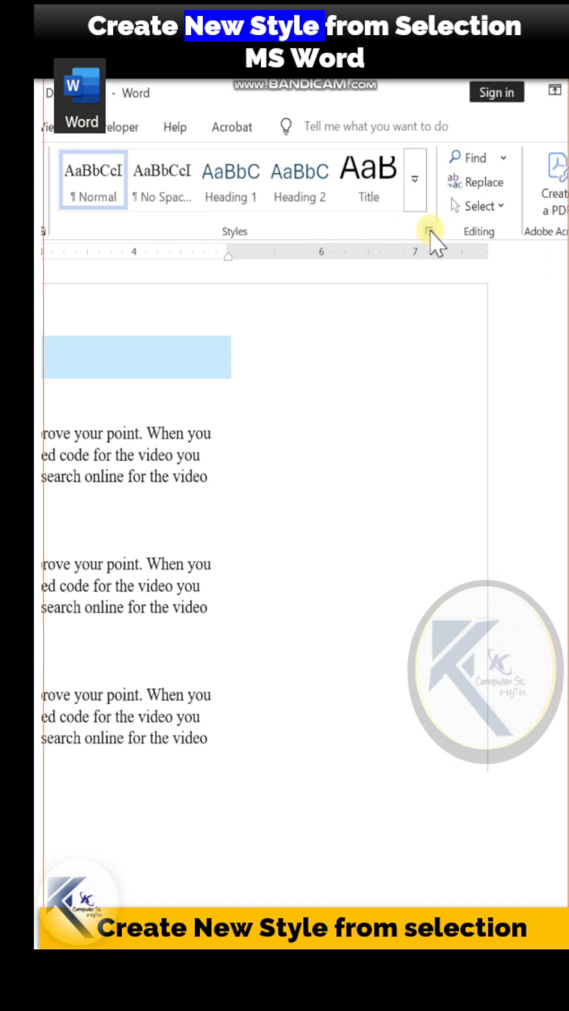
Step: Save the Abstract heading's formatting as a new style named Style1 via Create a Style
{"action": "left_click", "coordinate": [427, 232]}
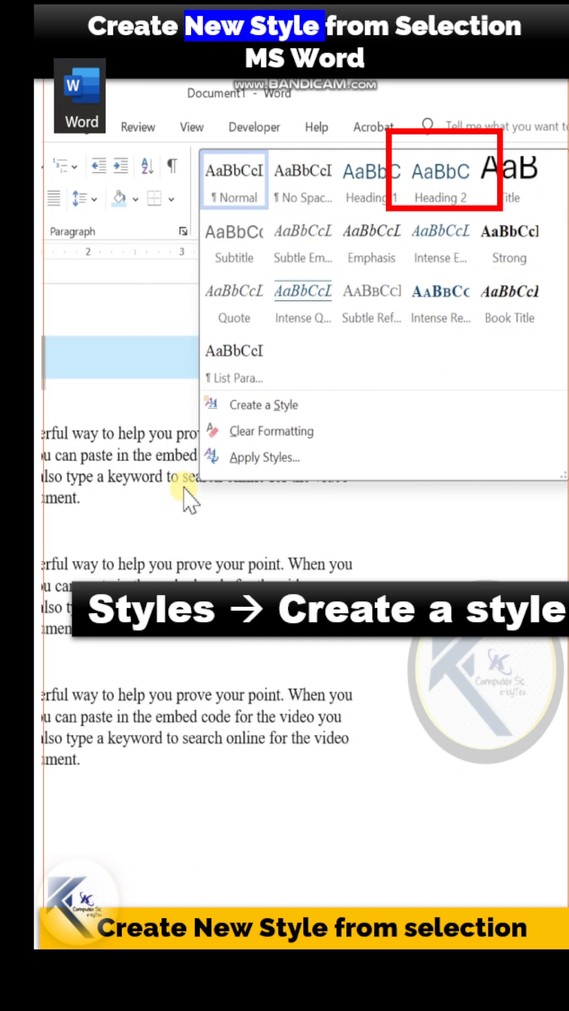
{"action": "left_click", "coordinate": [263, 404]}
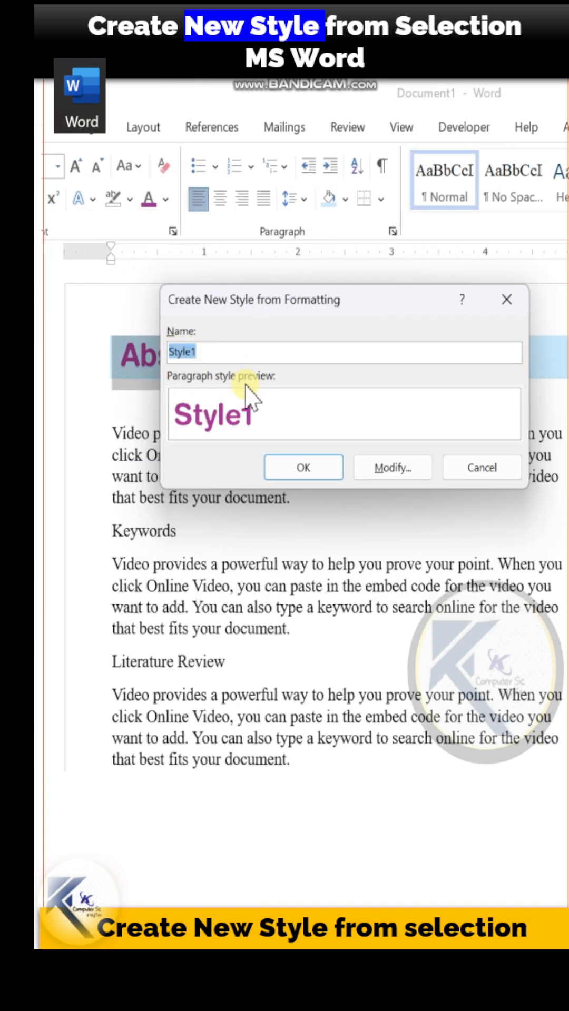
{"action": "left_click", "coordinate": [303, 468]}
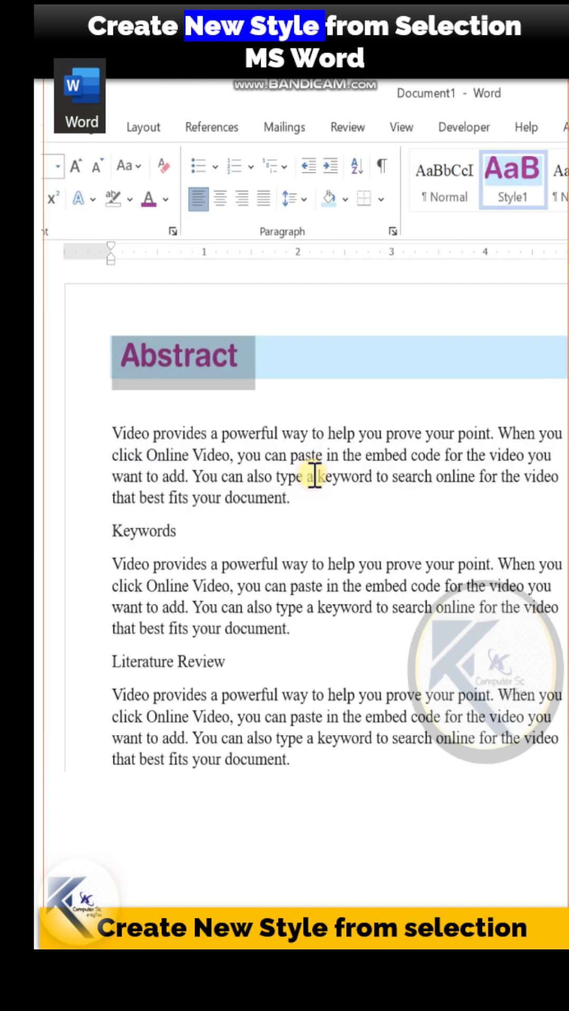
{"action": "mouse_move", "coordinate": [179, 346]}
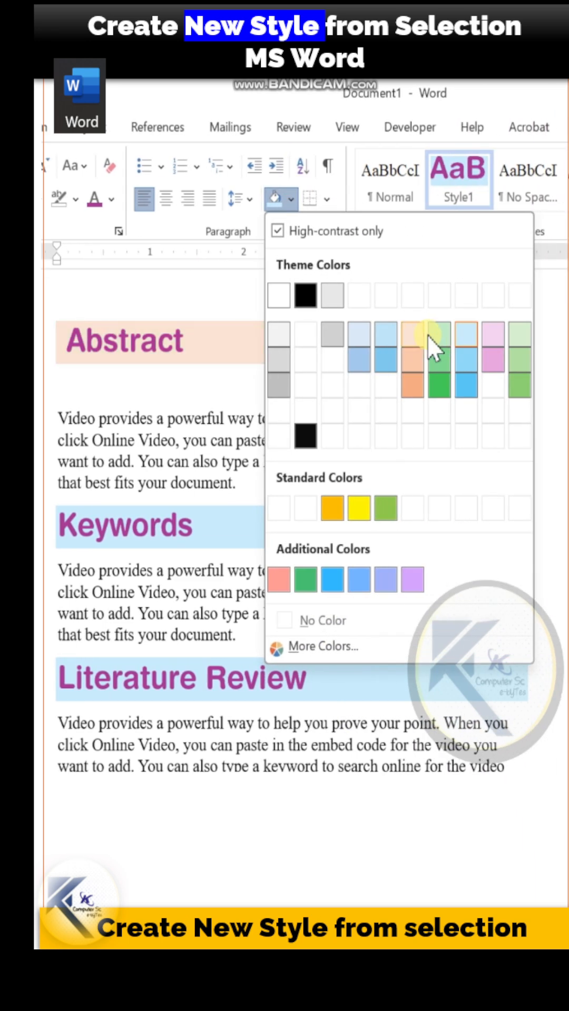
Step: Shade 'Abstract' light green and update Style1 to match, so all three headings turn green
{"action": "left_click", "coordinate": [440, 343]}
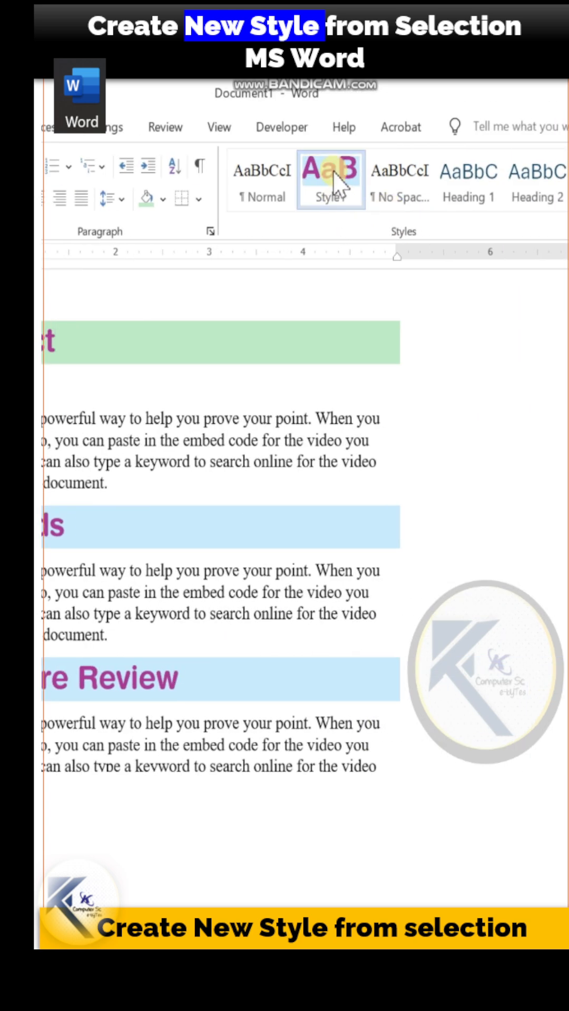
{"action": "right_click", "coordinate": [332, 179]}
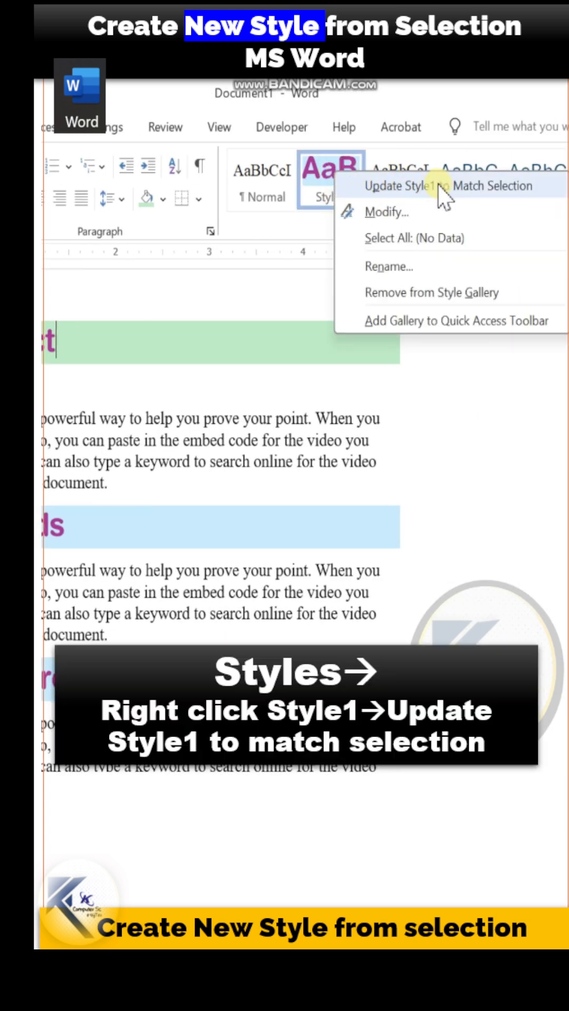
{"action": "left_click", "coordinate": [431, 186]}
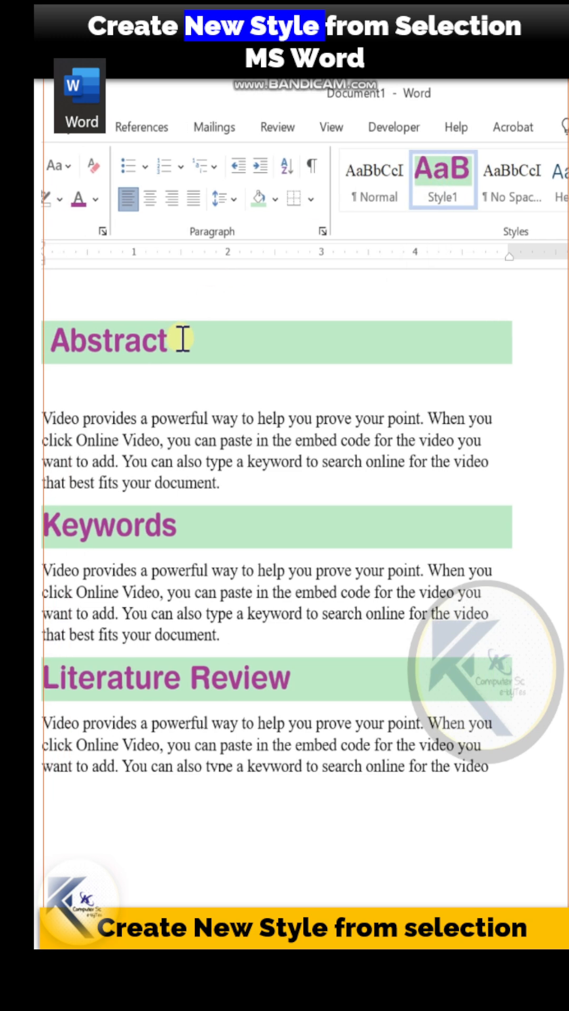
{"action": "type", "text": "asd"}
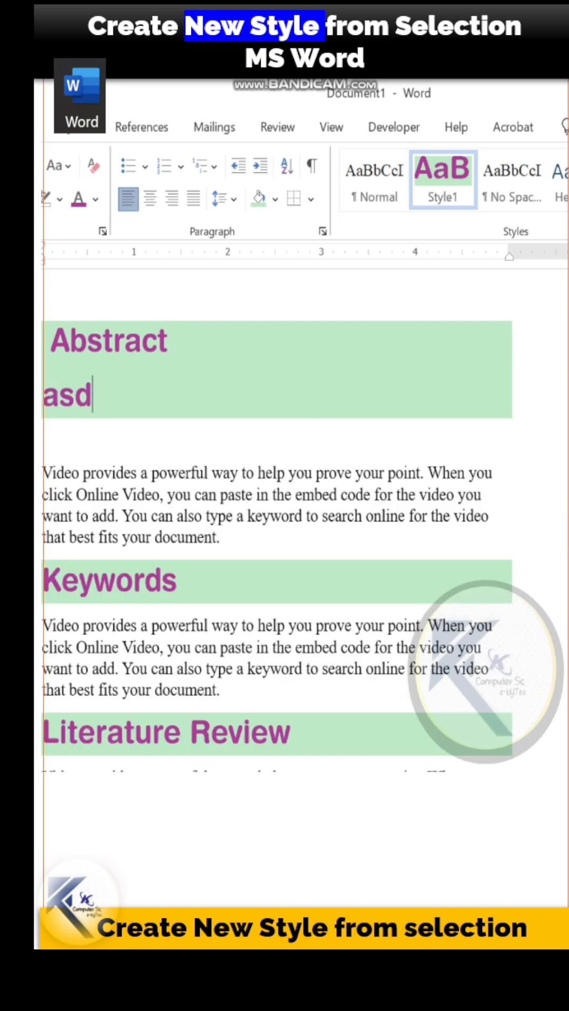
{"action": "key", "text": "Backspace"}
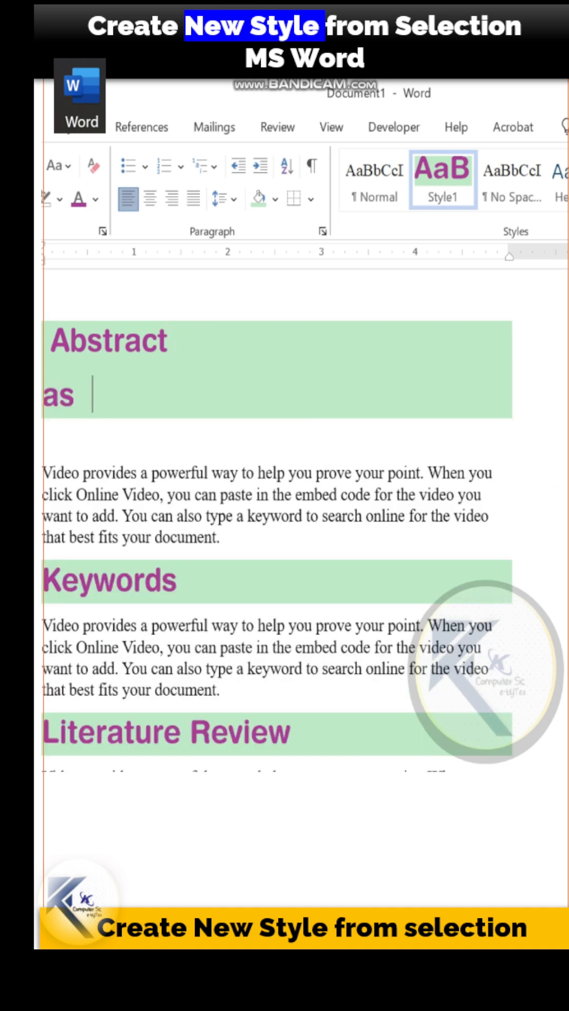
{"action": "left_click", "coordinate": [443, 179]}
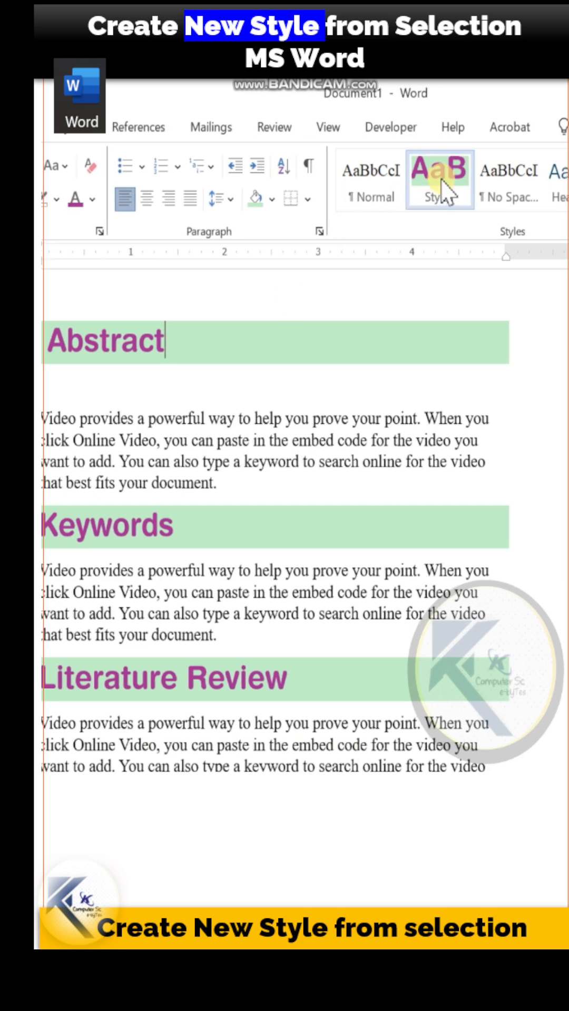
{"action": "right_click", "coordinate": [438, 179]}
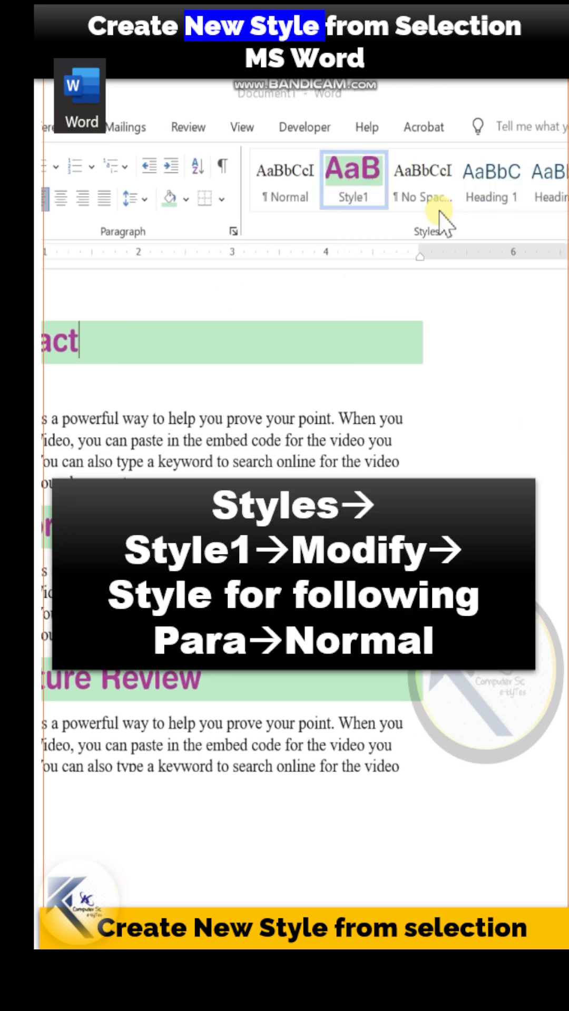
Step: Modify Style1 so its Style for following paragraph is Normal and confirm
{"action": "left_click", "coordinate": [354, 171]}
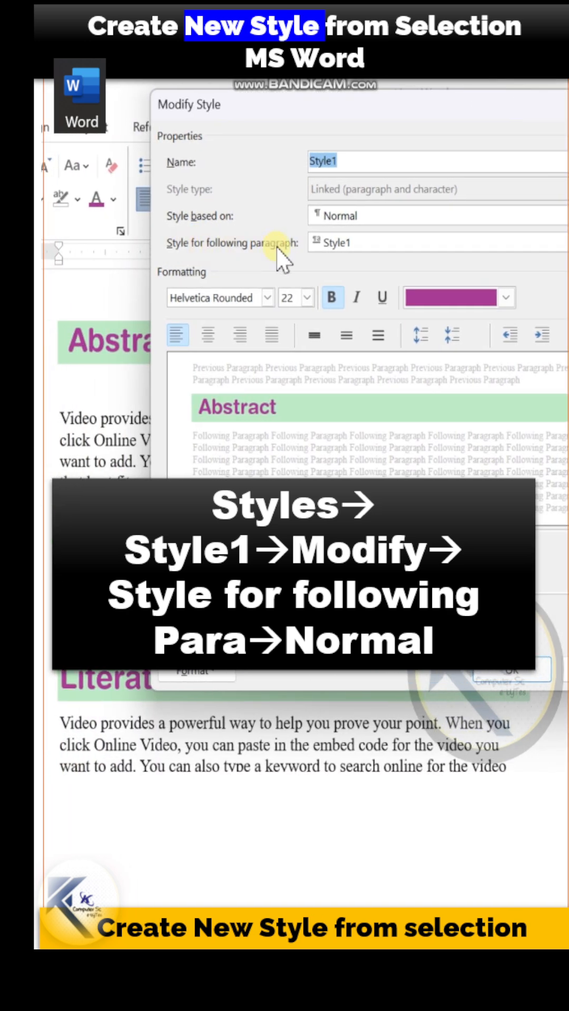
{"action": "mouse_move", "coordinate": [382, 254]}
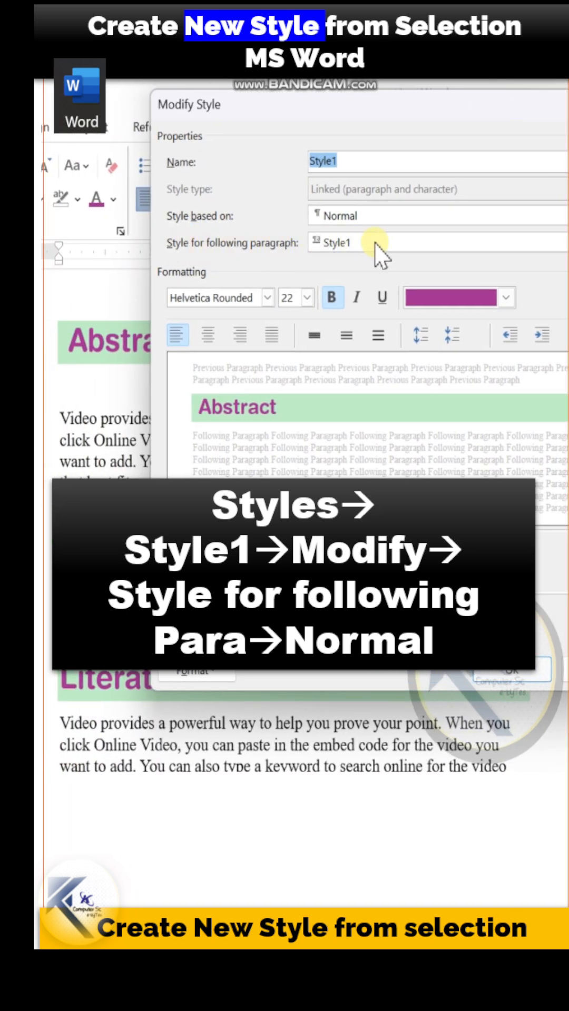
{"action": "left_click", "coordinate": [381, 242]}
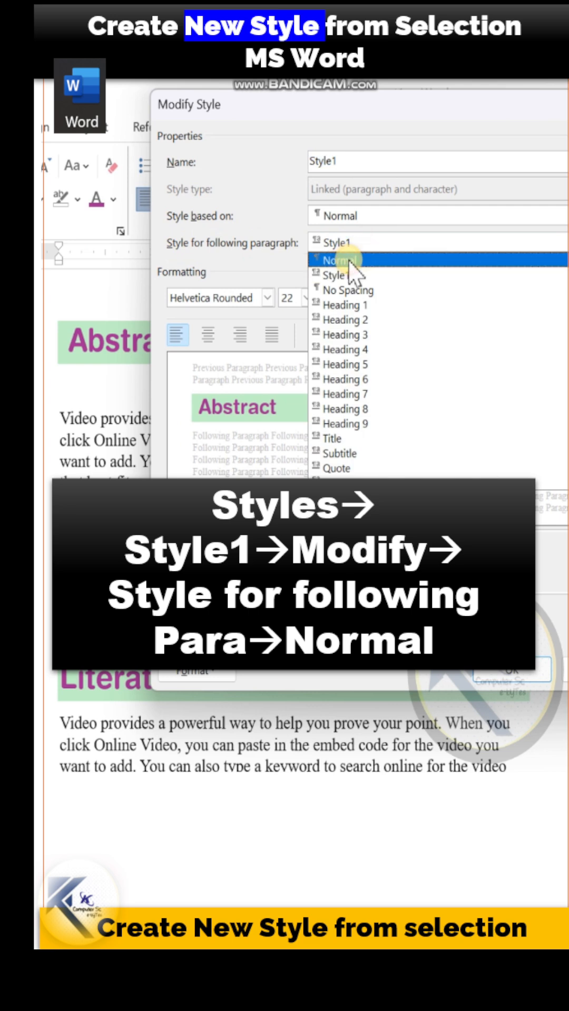
{"action": "left_click", "coordinate": [340, 260]}
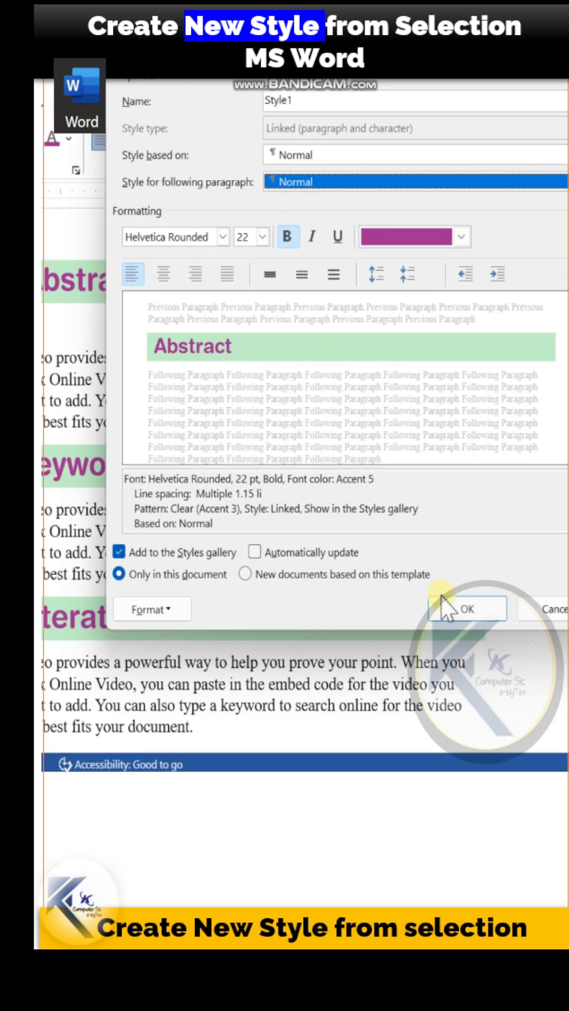
{"action": "left_click", "coordinate": [465, 609]}
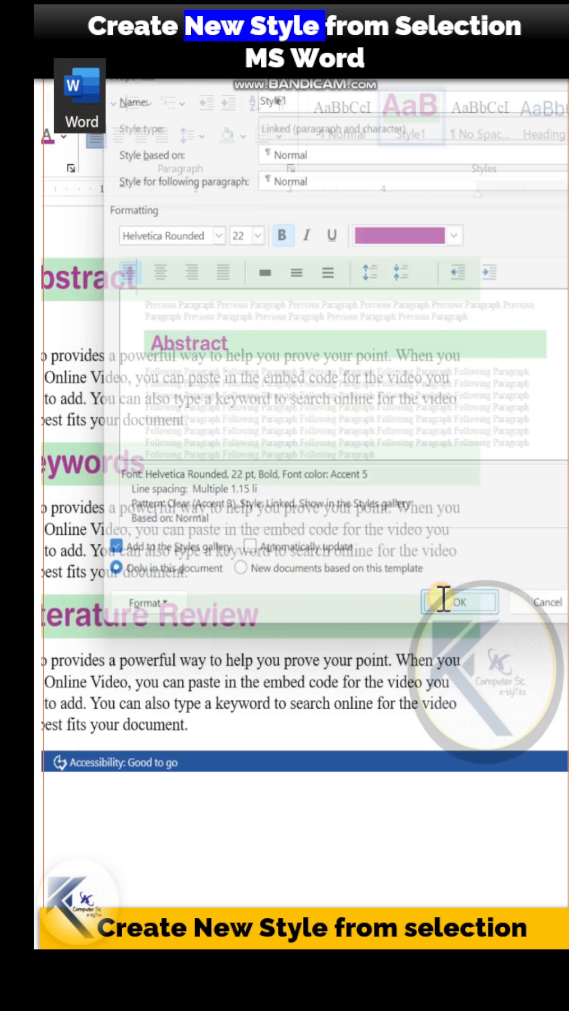
{"action": "left_click", "coordinate": [462, 602]}
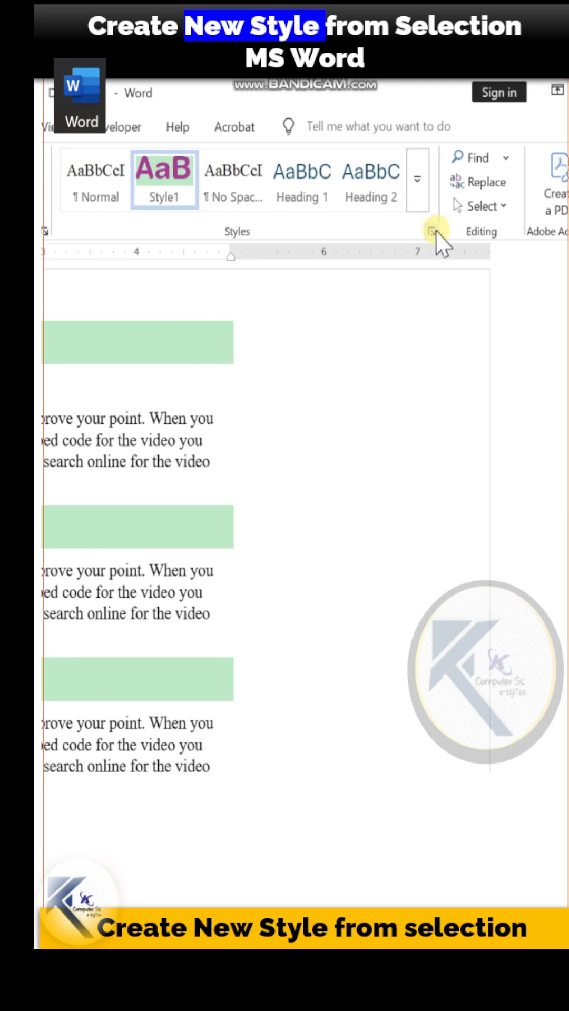
Step: Delete Style1 from the Styles pane, reverting the green headings to Normal, and close the pane
{"action": "left_click", "coordinate": [433, 231]}
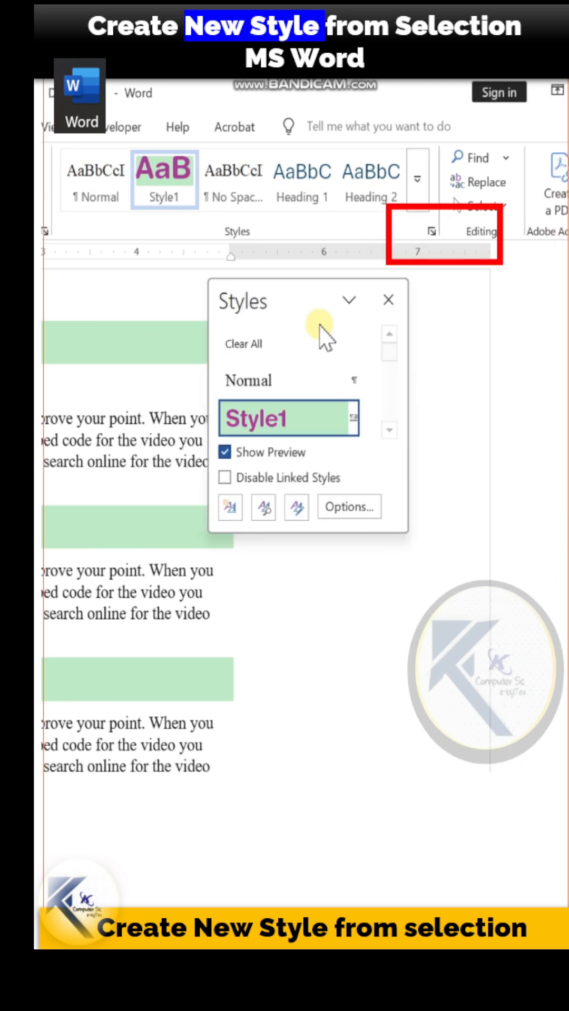
{"action": "left_click", "coordinate": [371, 417]}
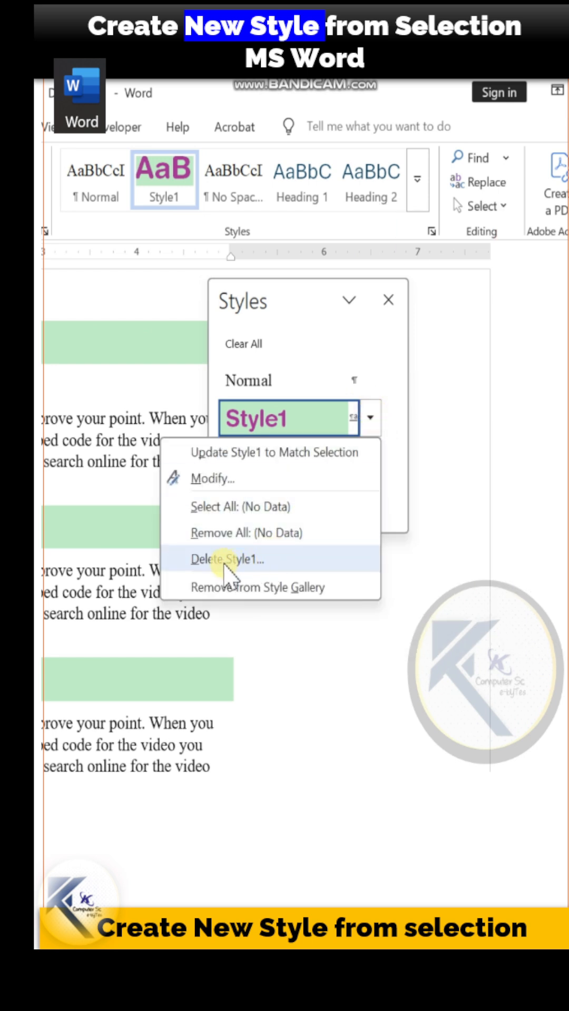
{"action": "left_click", "coordinate": [228, 560]}
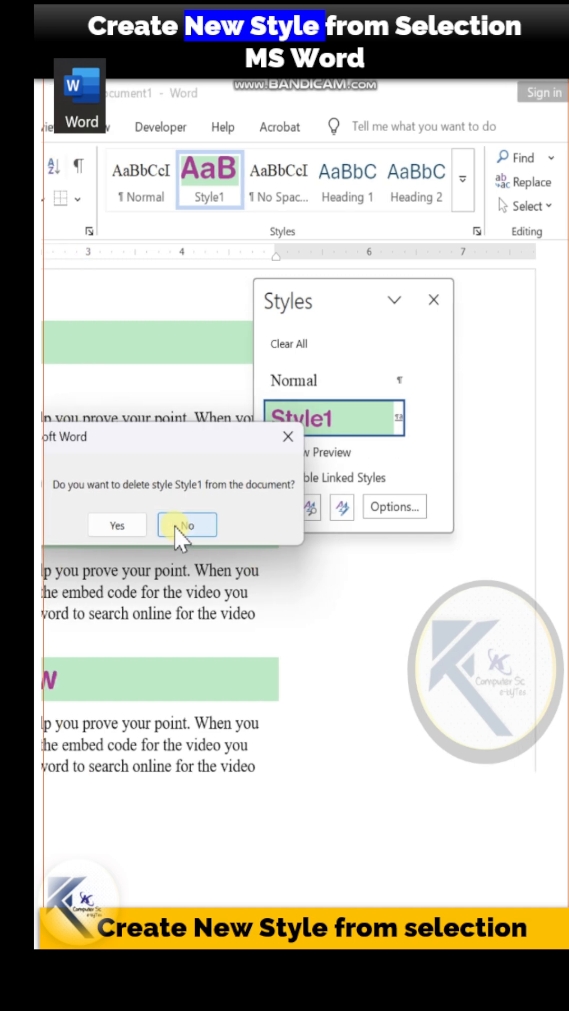
{"action": "left_click", "coordinate": [188, 525]}
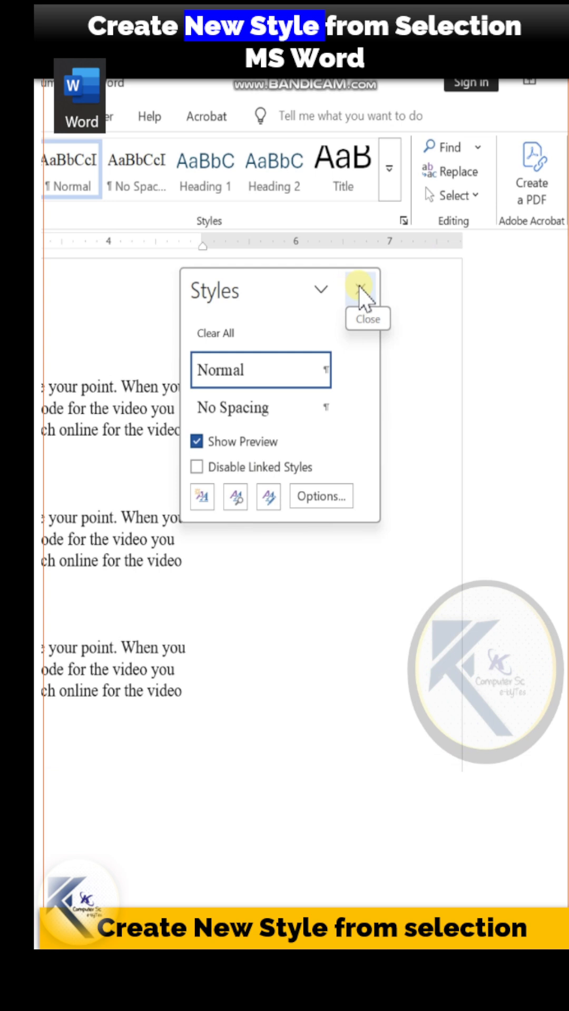
{"action": "left_click", "coordinate": [360, 290]}
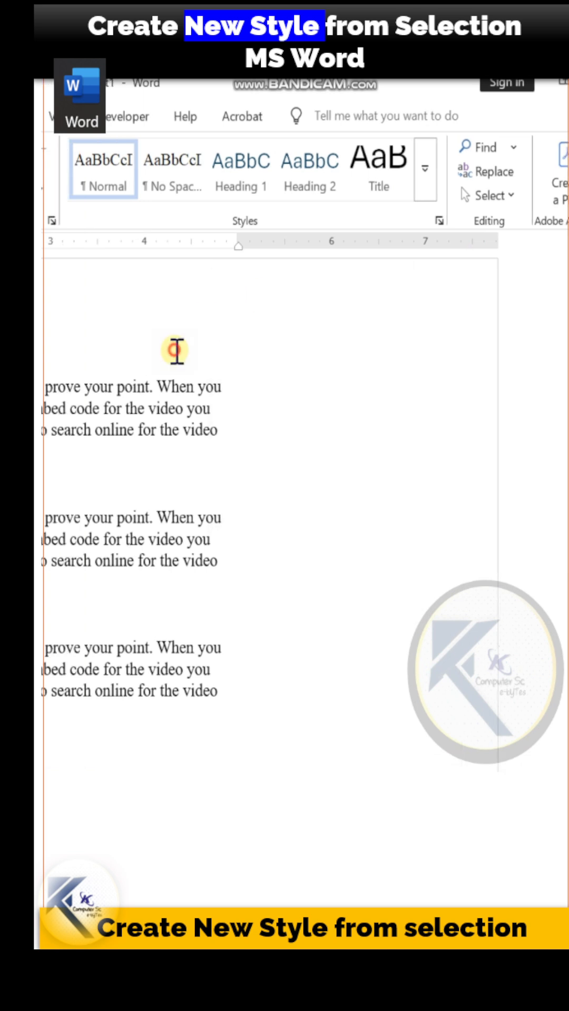